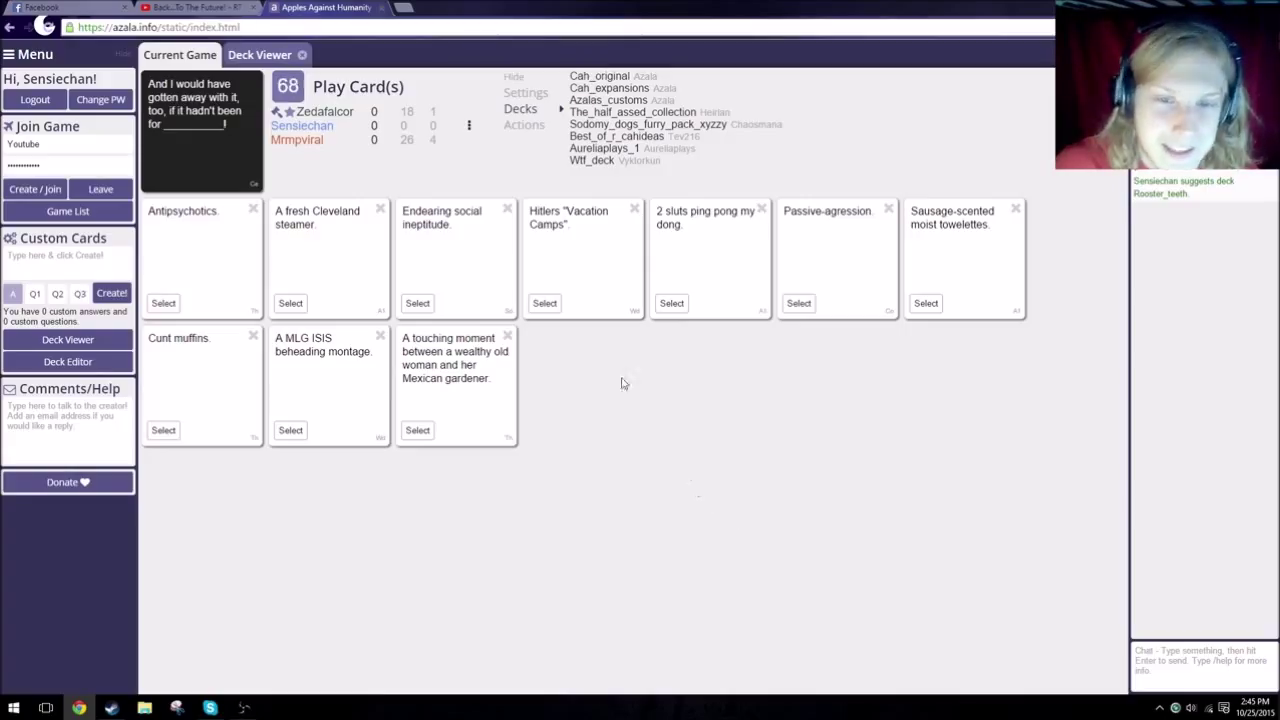
Submit the Hitlers "Vacation Camps" white card as the answer for this round
click(544, 304)
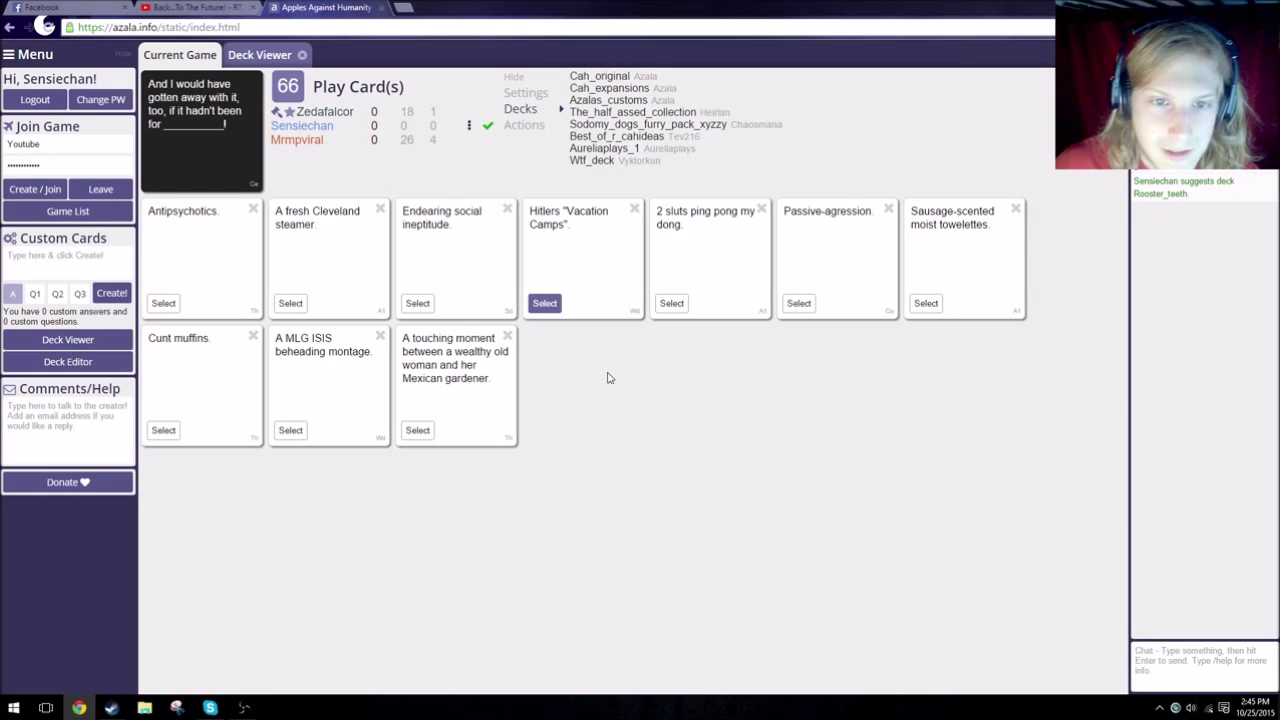
mouse_move(468, 124)
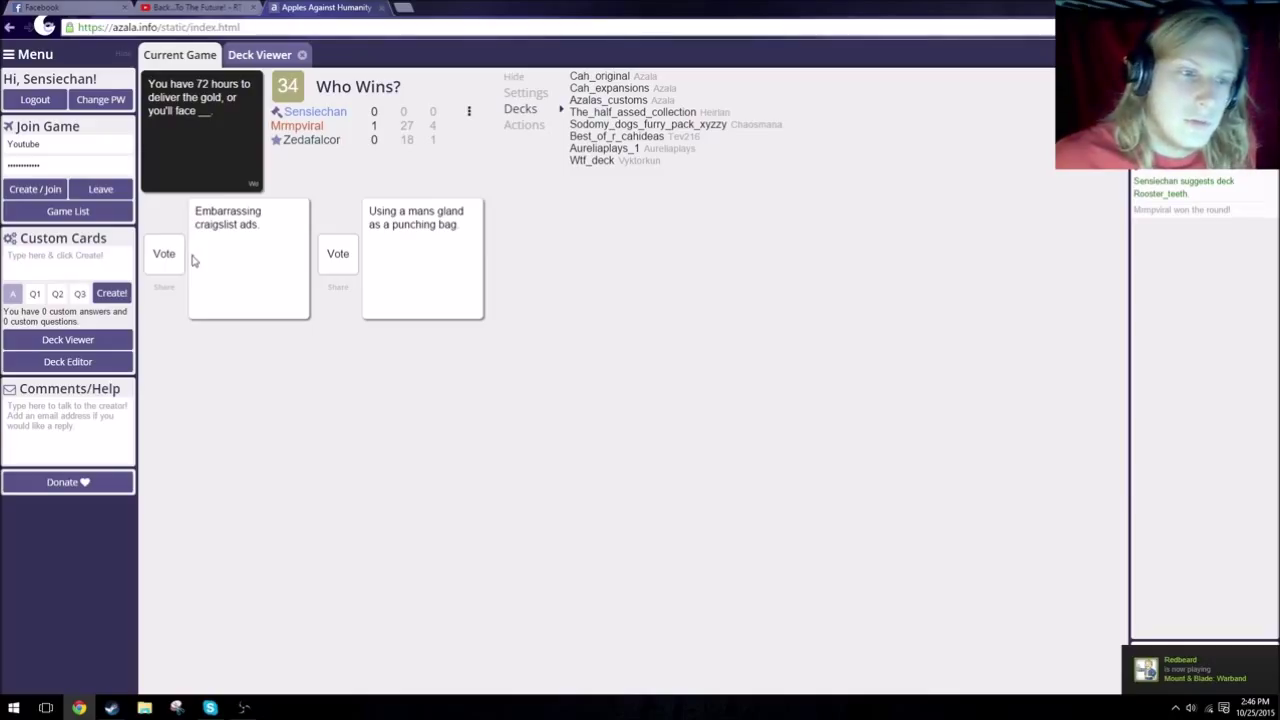
Vote the craigslist ads answer as winner of the 72-hours black card
click(164, 252)
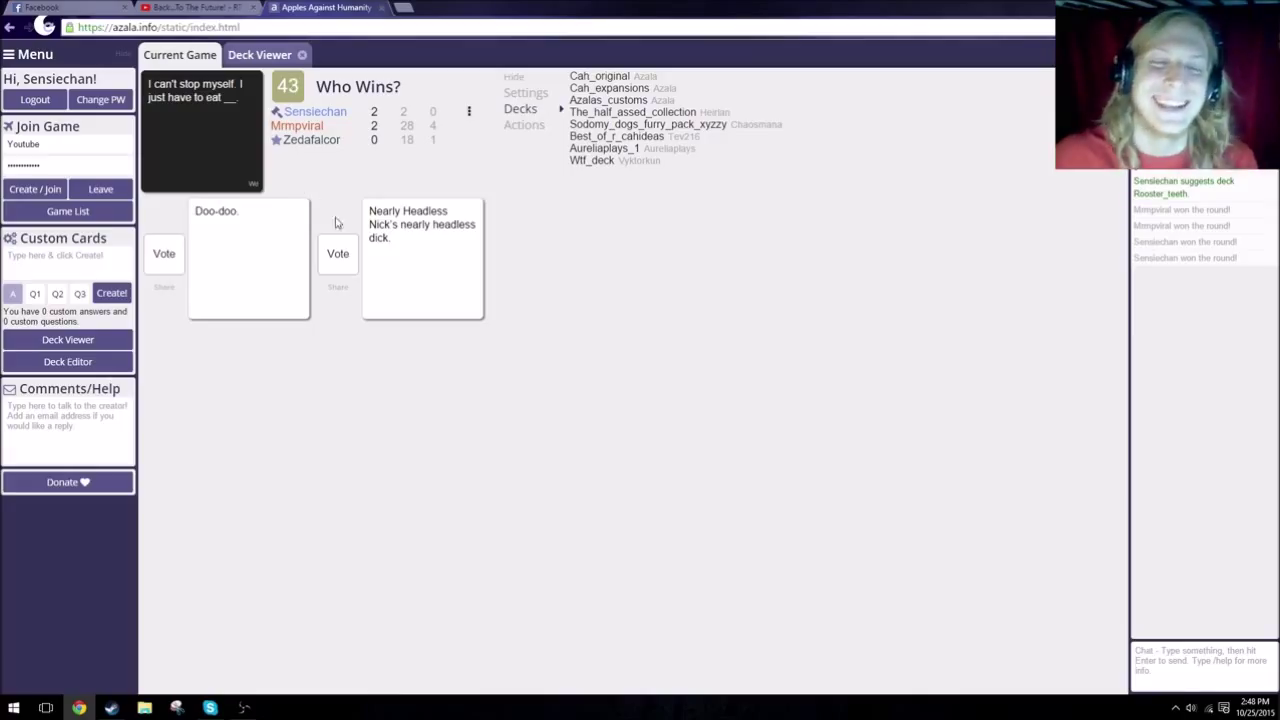
Vote for a winning answer to the 'I can't stop myself' black card
click(336, 252)
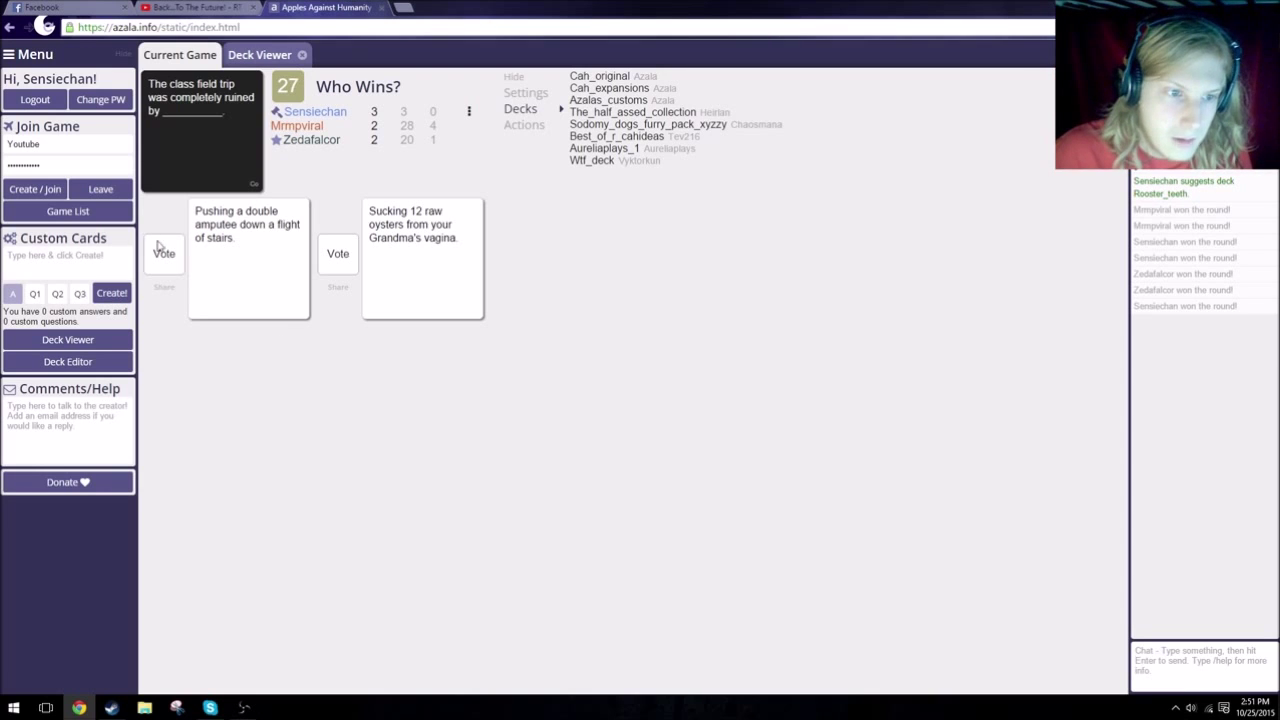
click(164, 252)
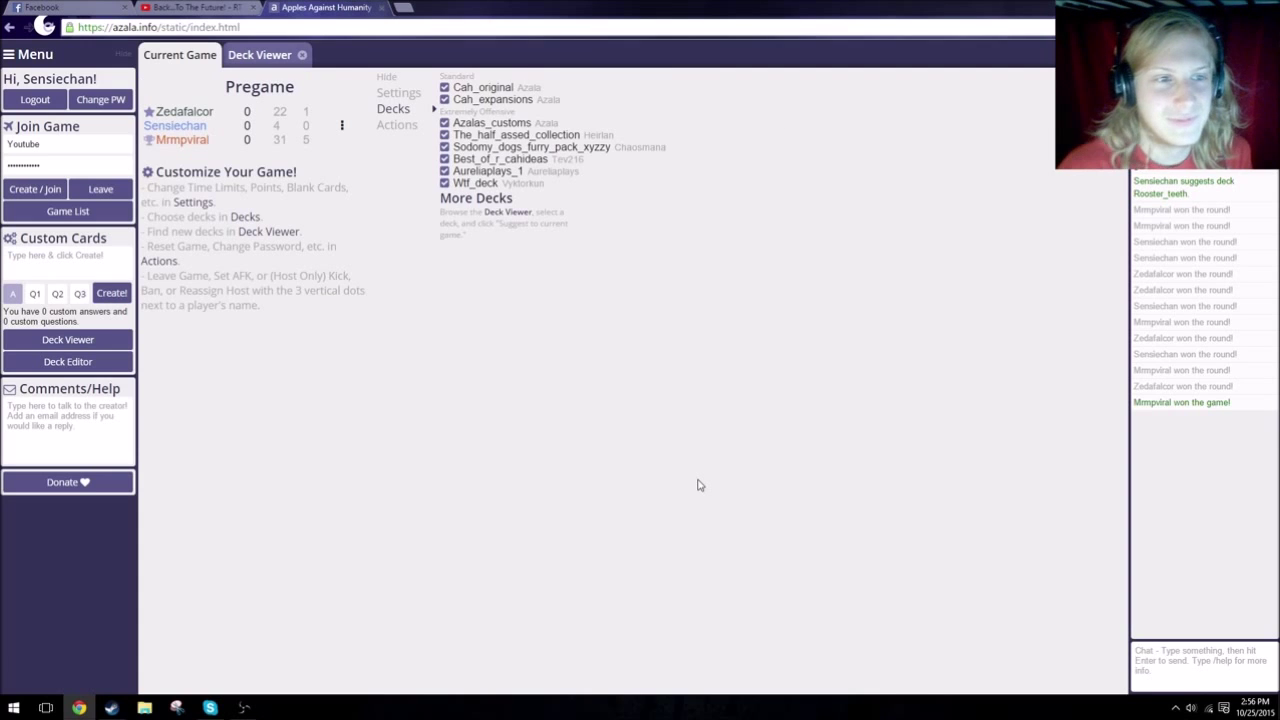
click(260, 56)
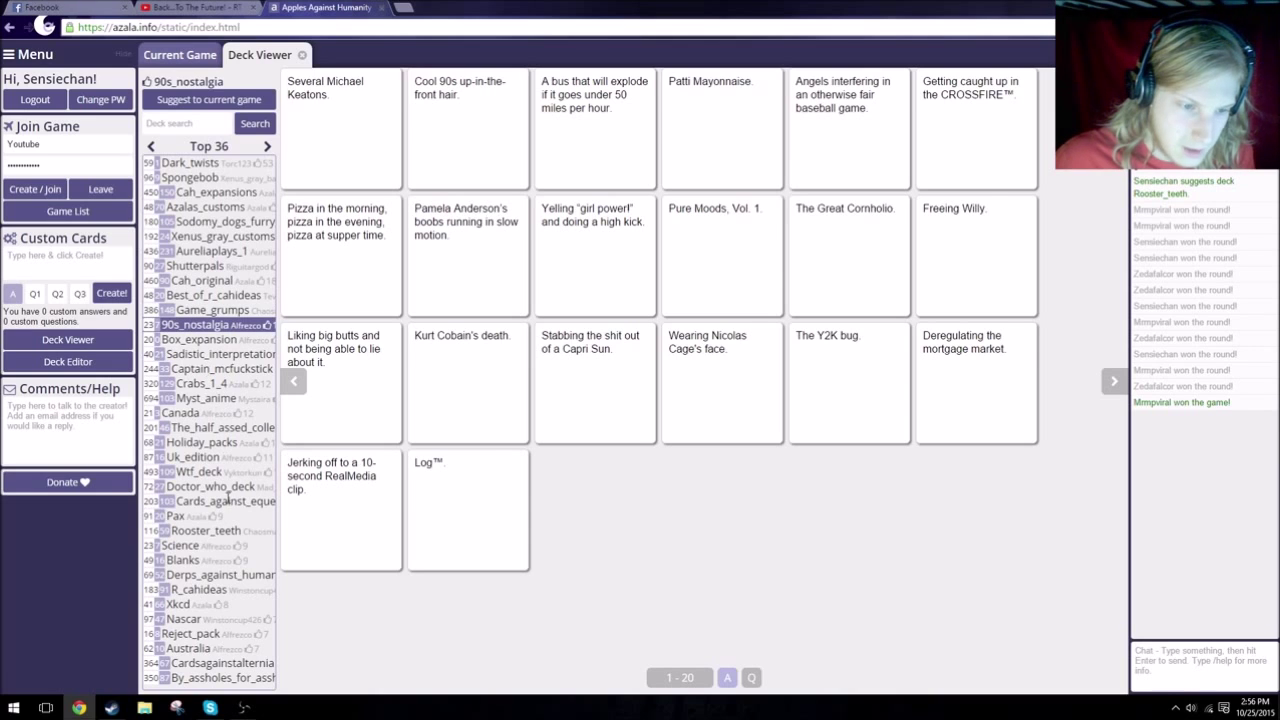
Preview the Doctor_who_deck and Cards_against_equestria decks in the Deck Viewer, then return to the game
click(210, 486)
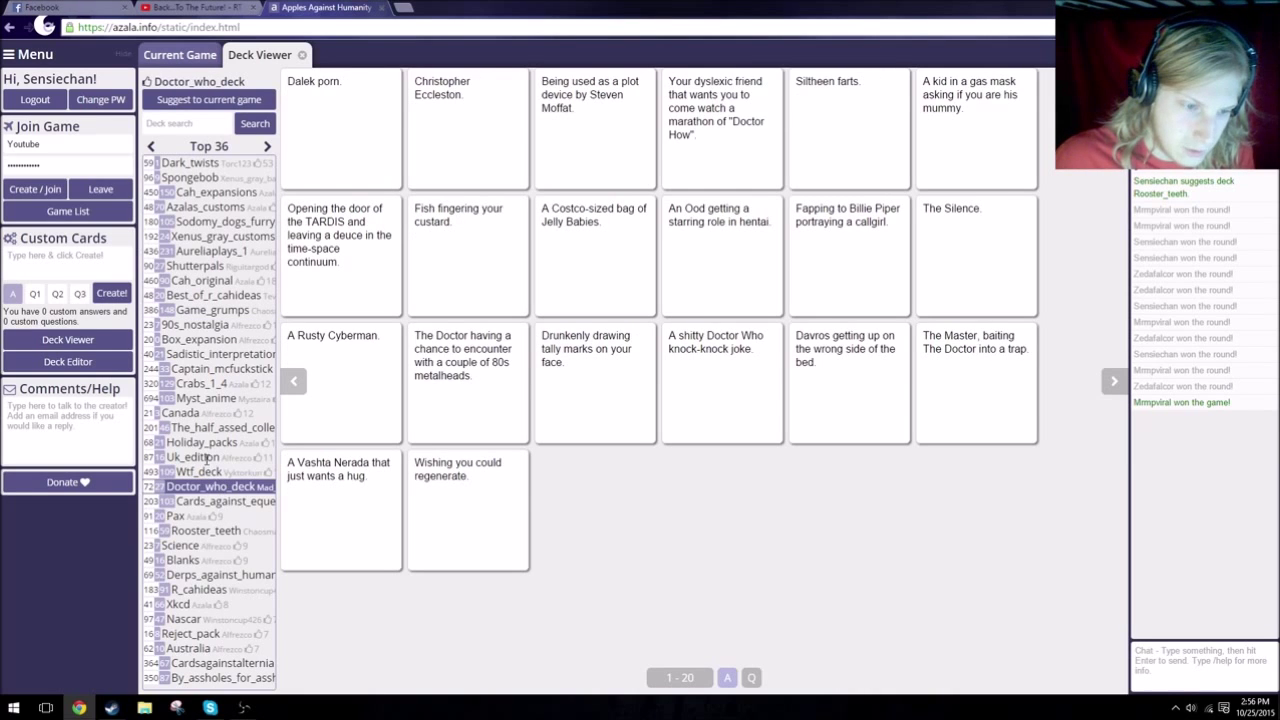
click(208, 500)
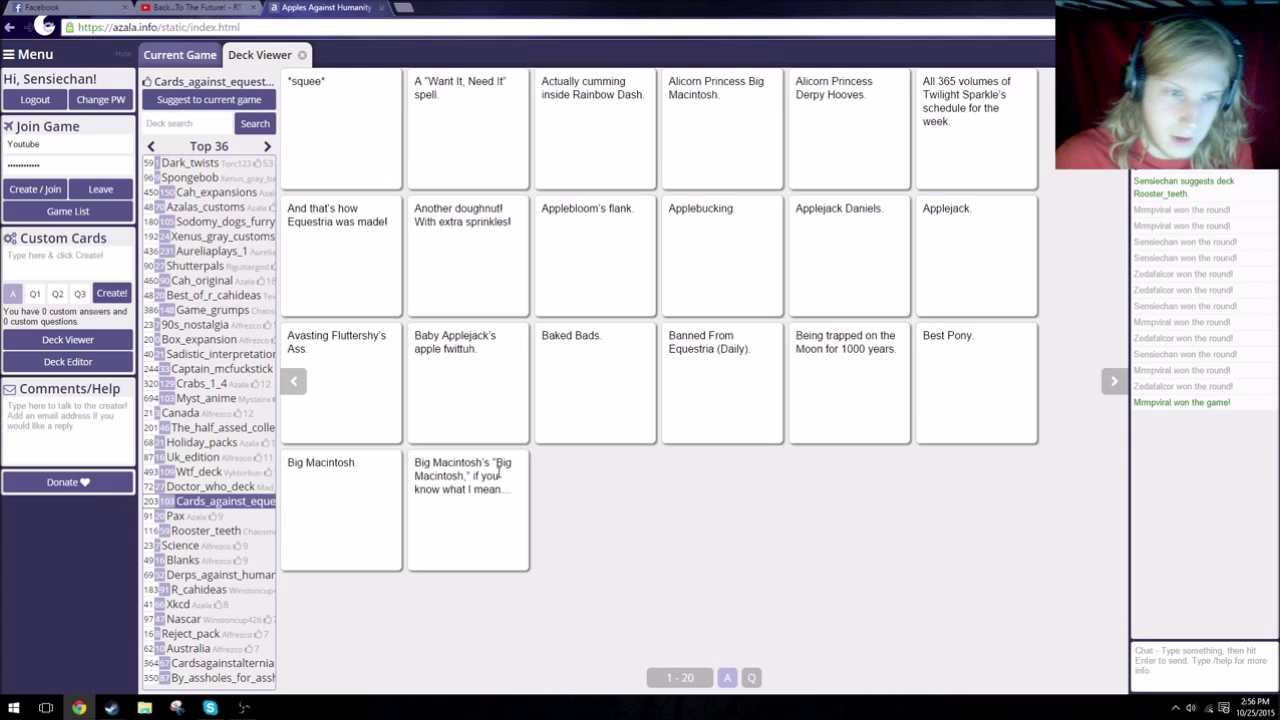
click(180, 56)
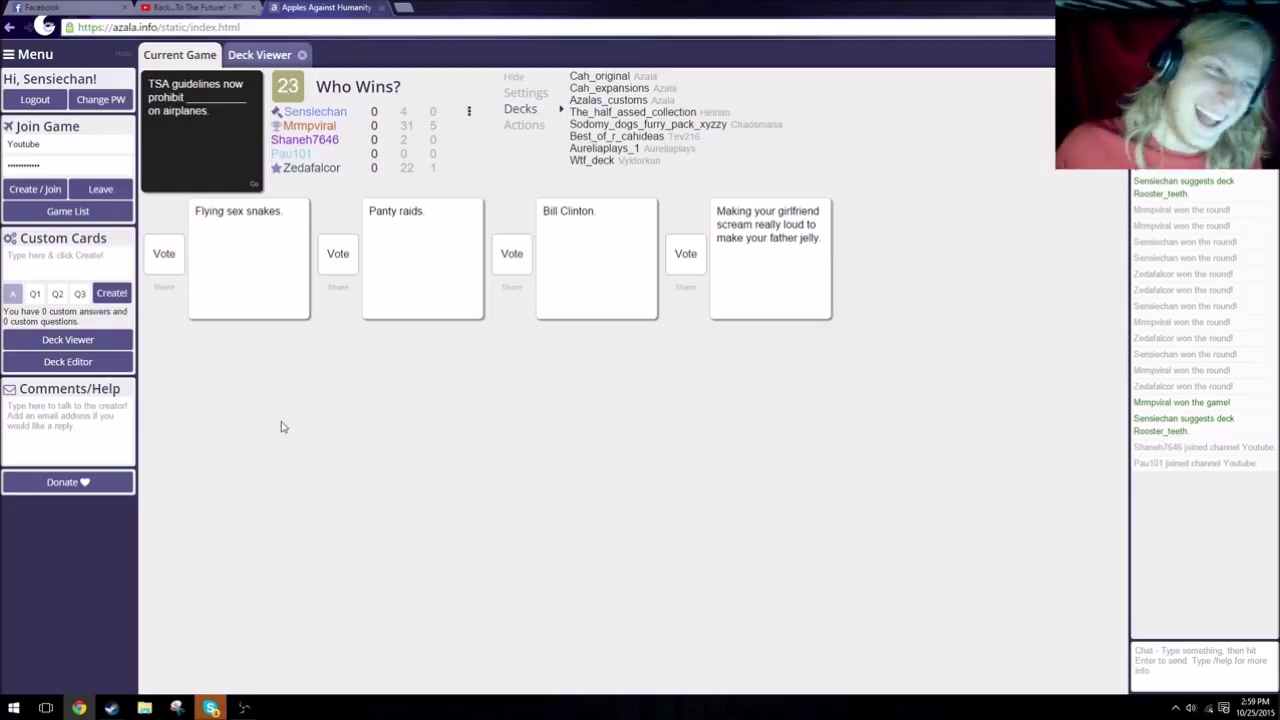
mouse_move(308, 380)
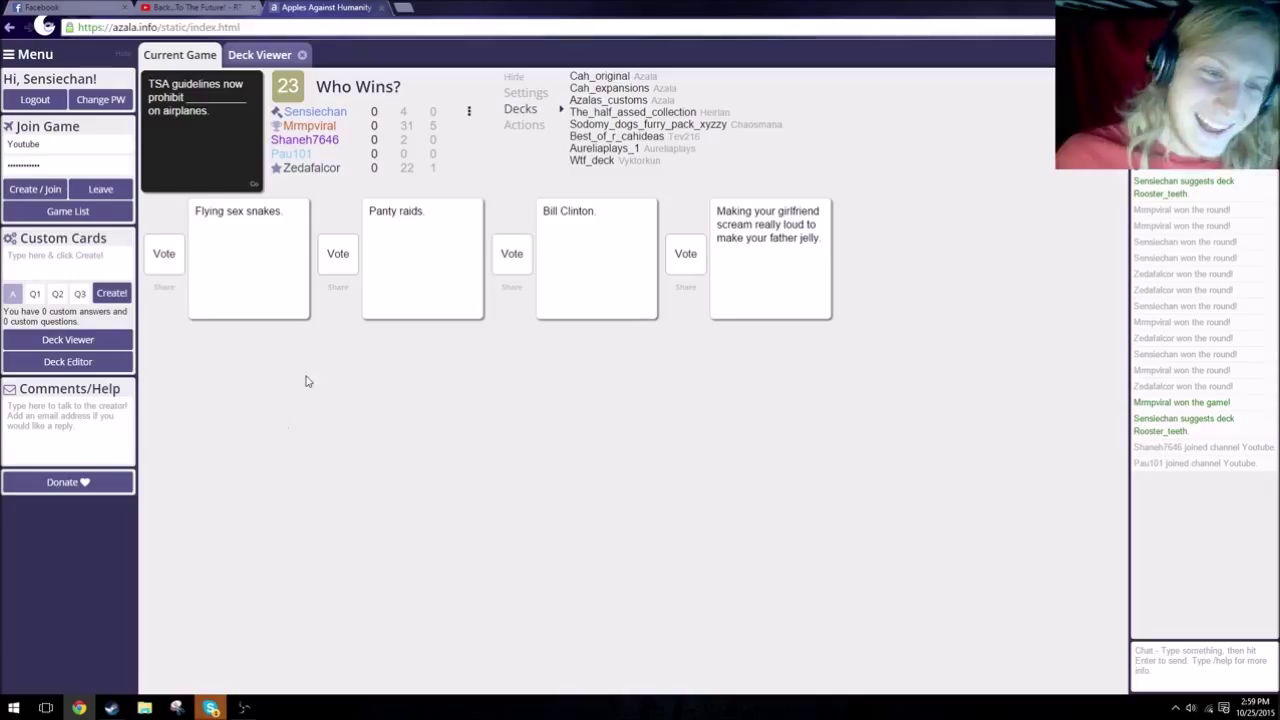
mouse_move(296, 388)
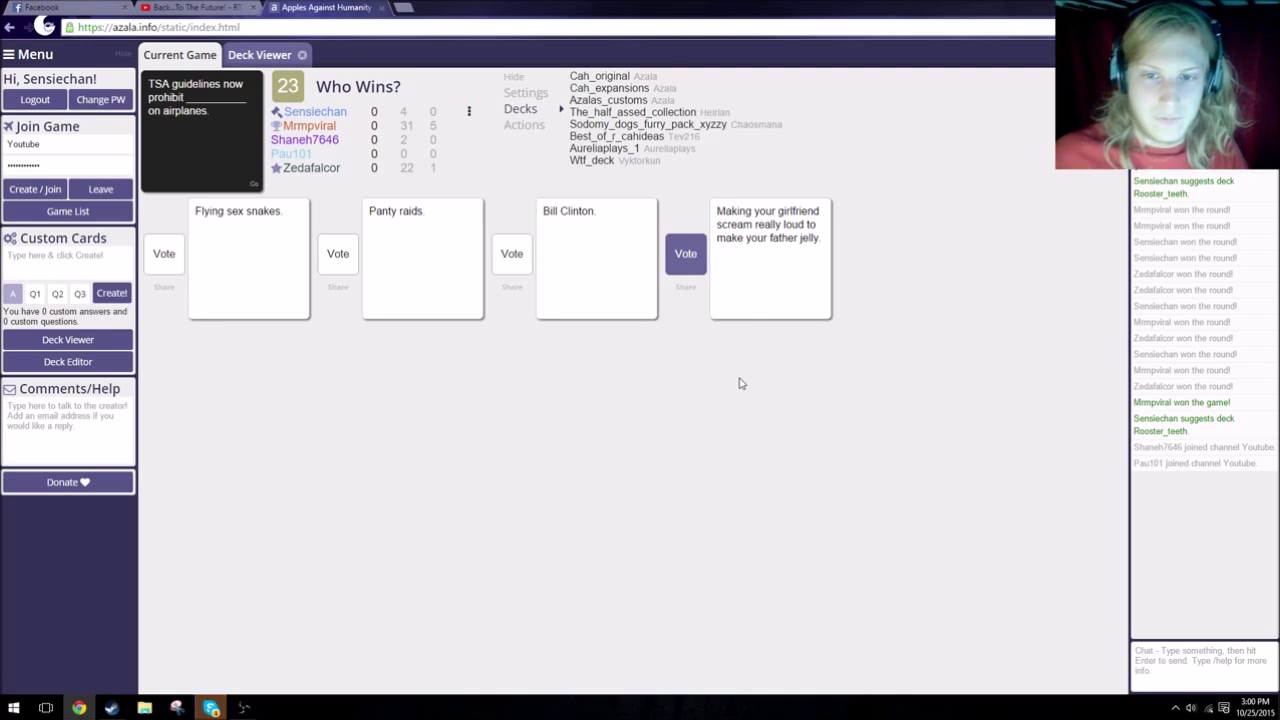
mouse_move(716, 352)
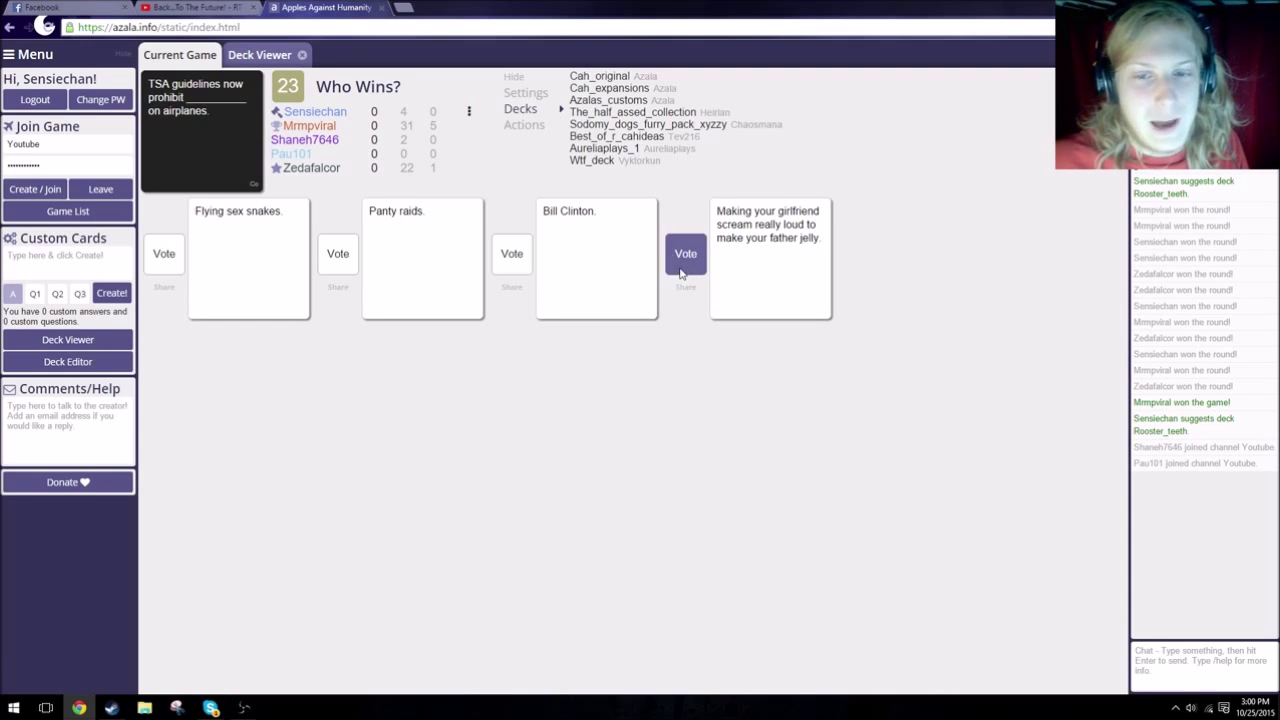
Vote for the preferred answer to the TSA guidelines black card
click(684, 252)
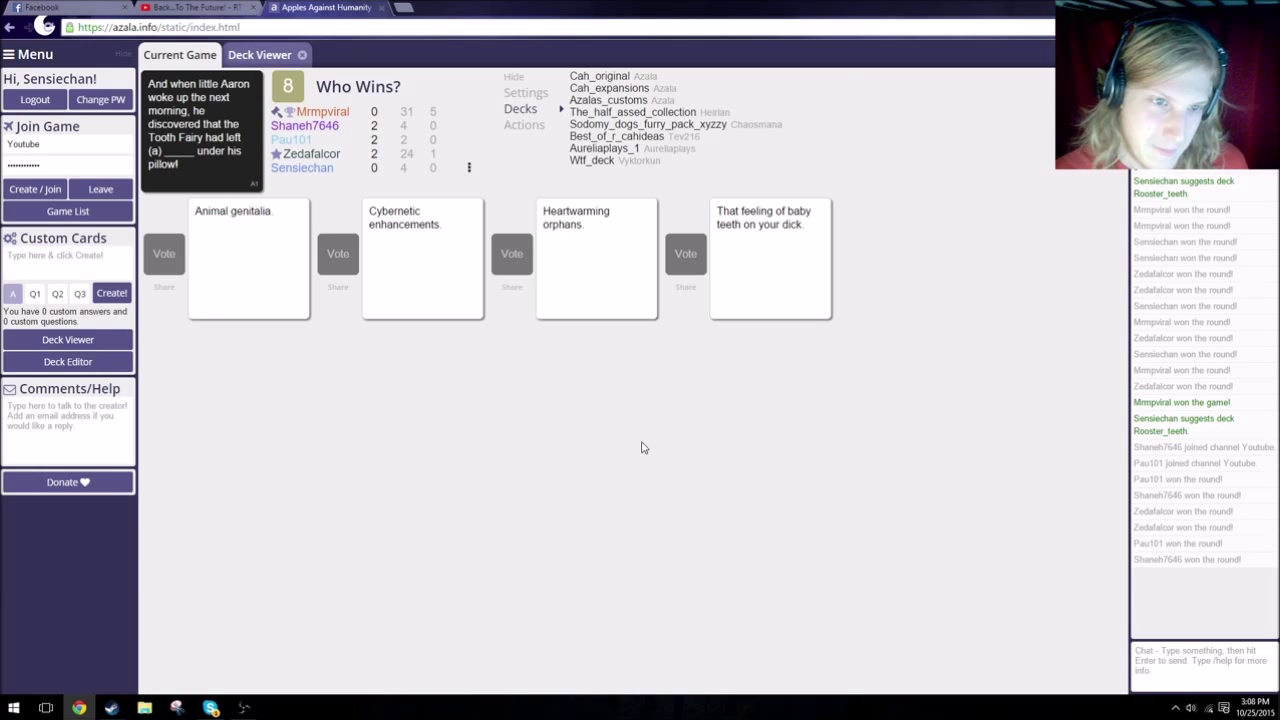
Vote for a winning answer to the Tooth Fairy black card
click(164, 252)
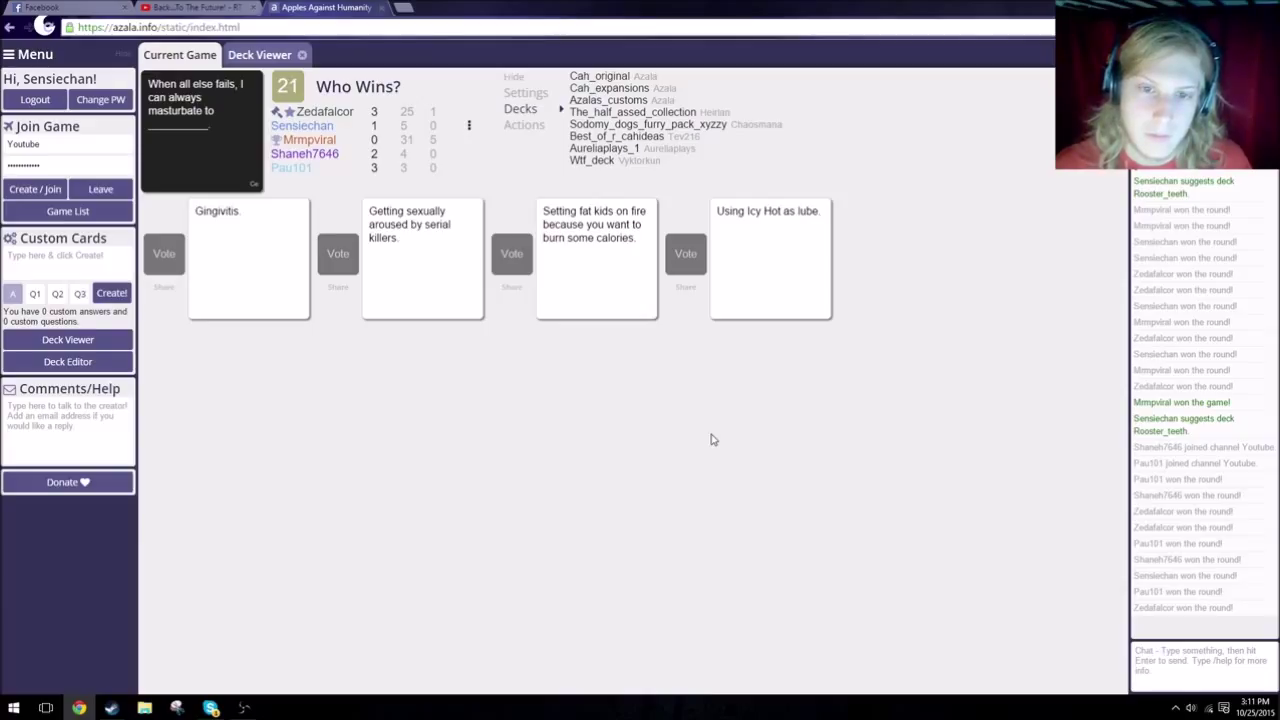
Vote for the favourite answer to the 'When all else fails' black card
click(336, 252)
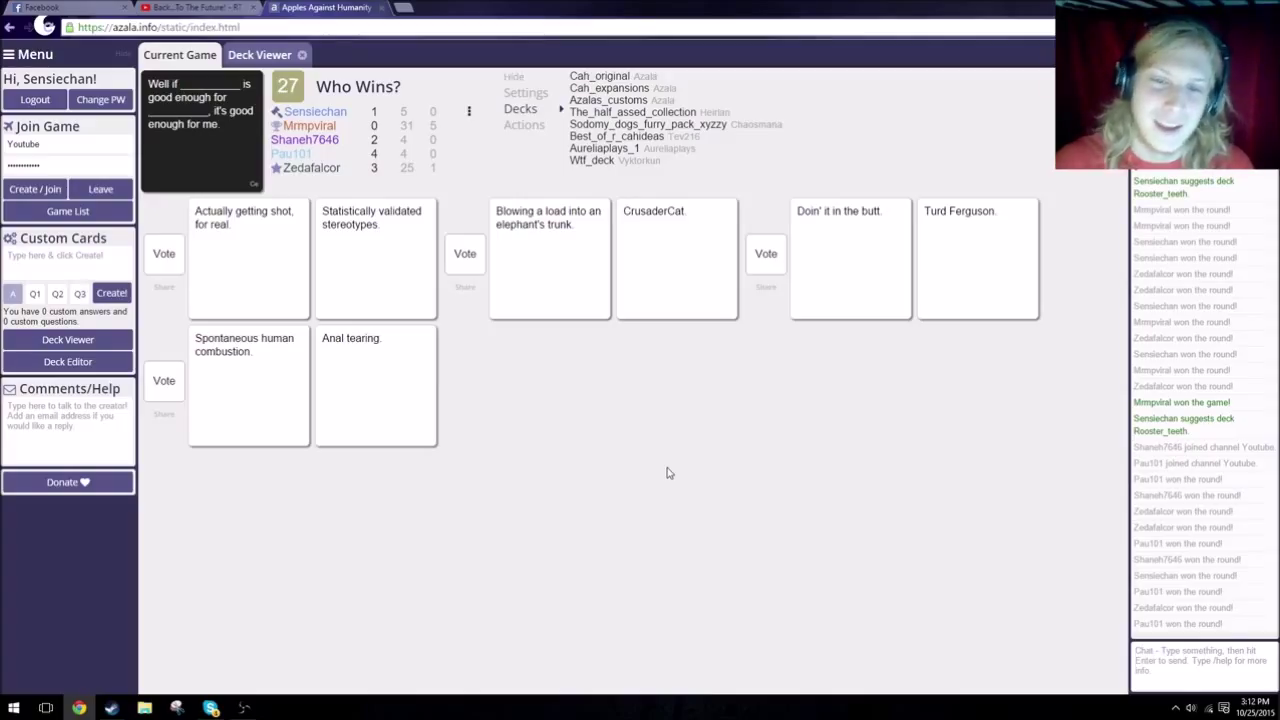
mouse_move(600, 444)
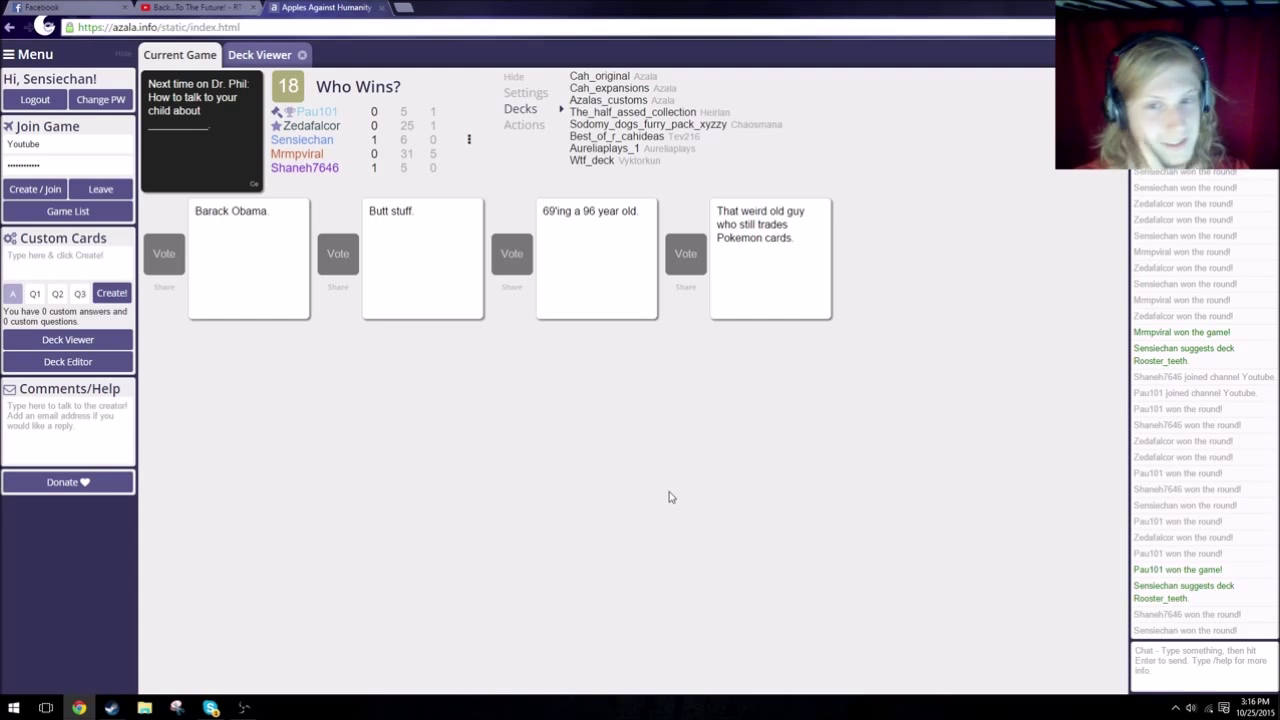
Vote for the chosen answer to the 'Next time on Dr. Phil' black card
click(338, 252)
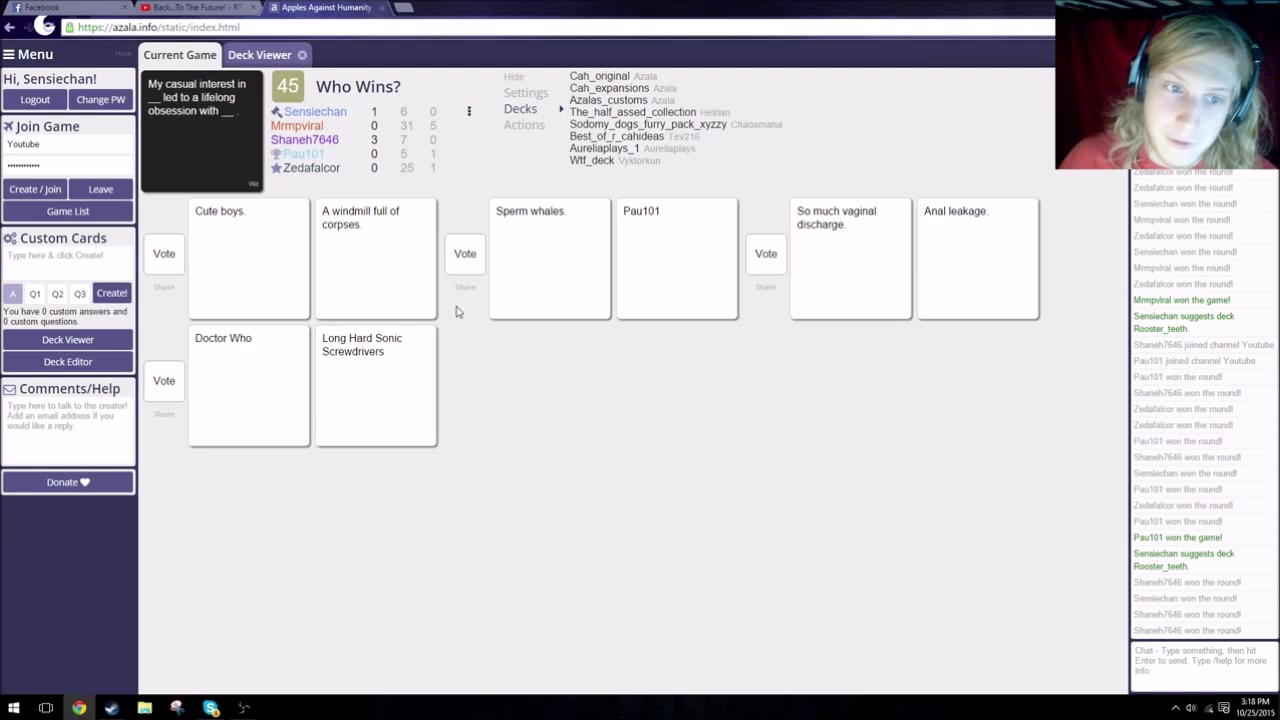
mouse_move(470, 332)
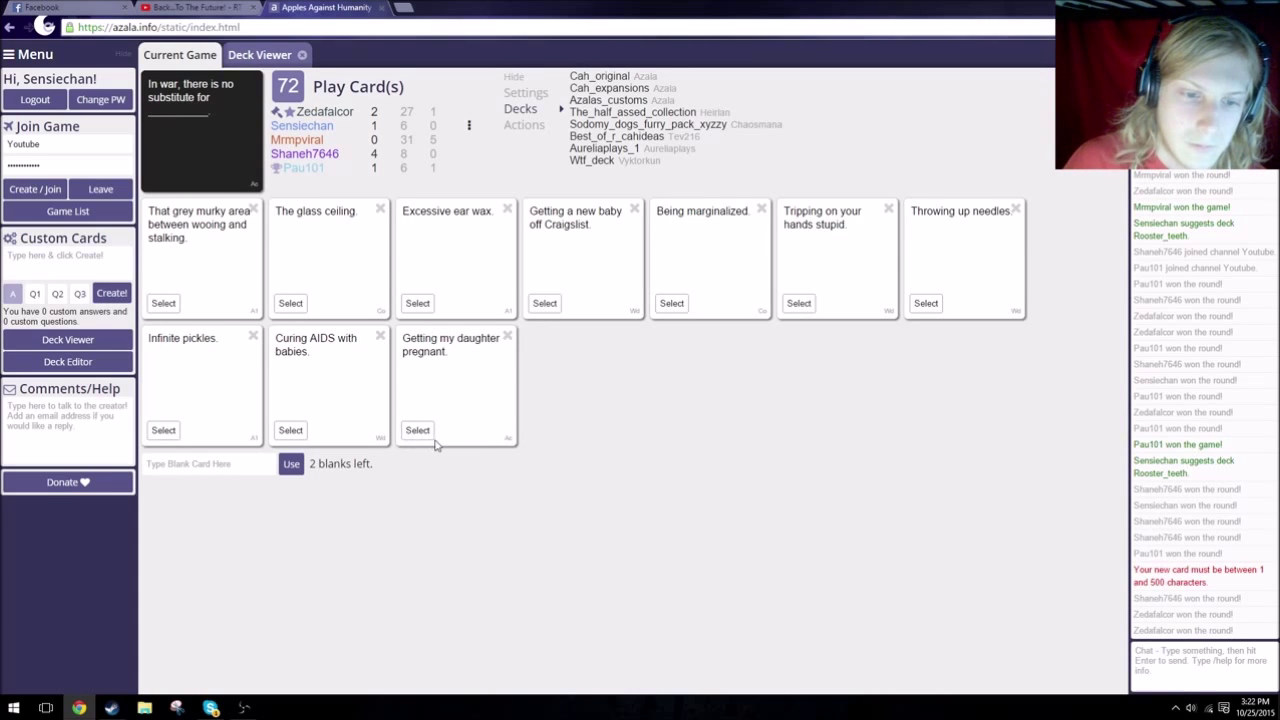
mouse_move(444, 418)
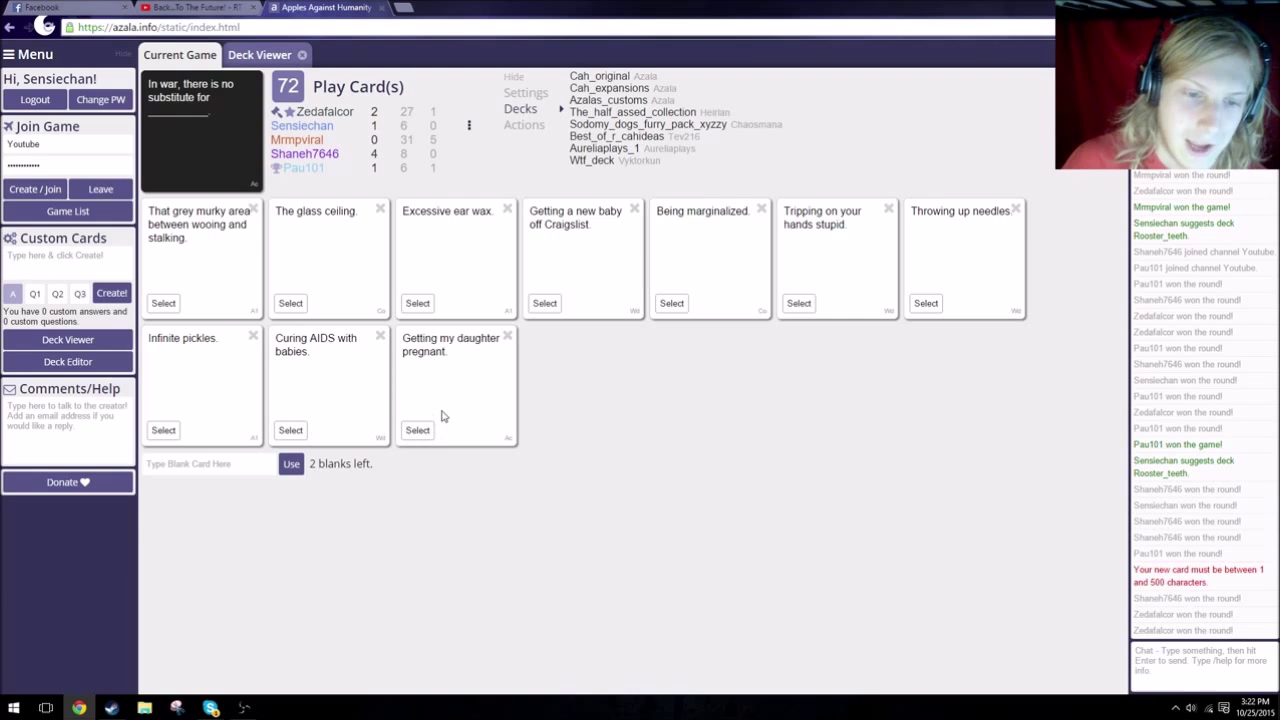
Submit "Getting my daughter pregnant." as the answer to the war black card
click(416, 430)
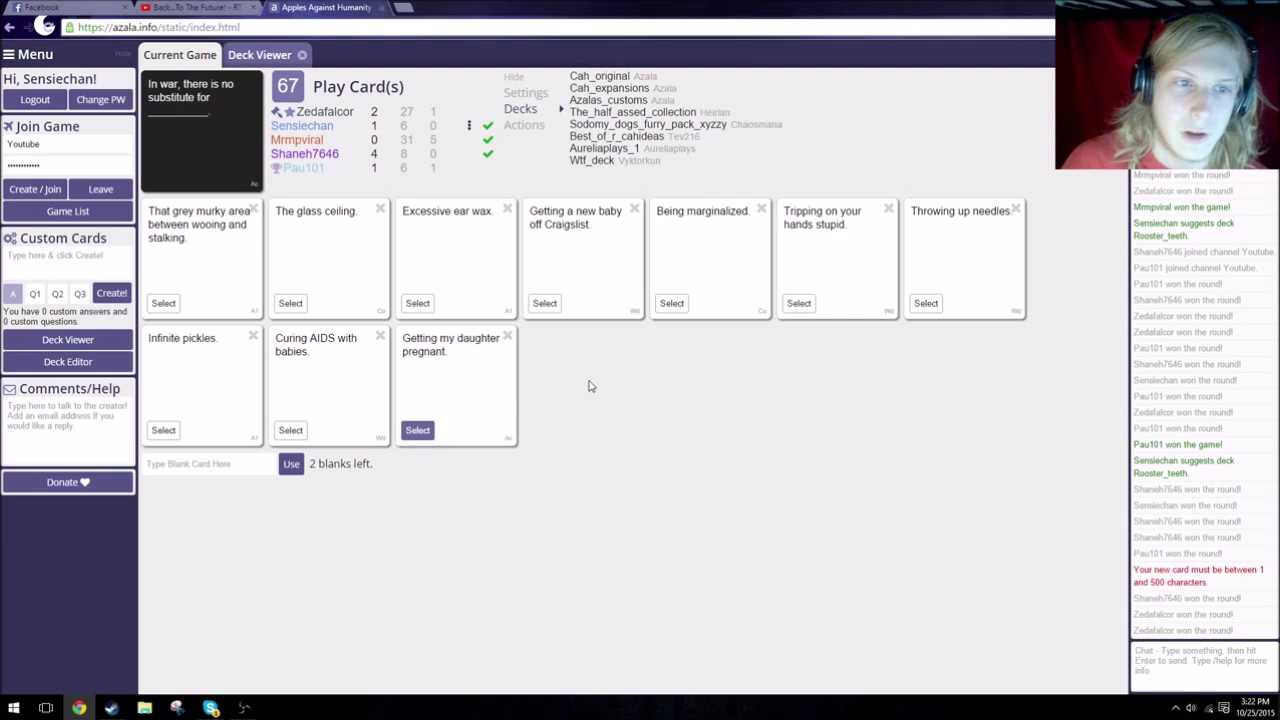